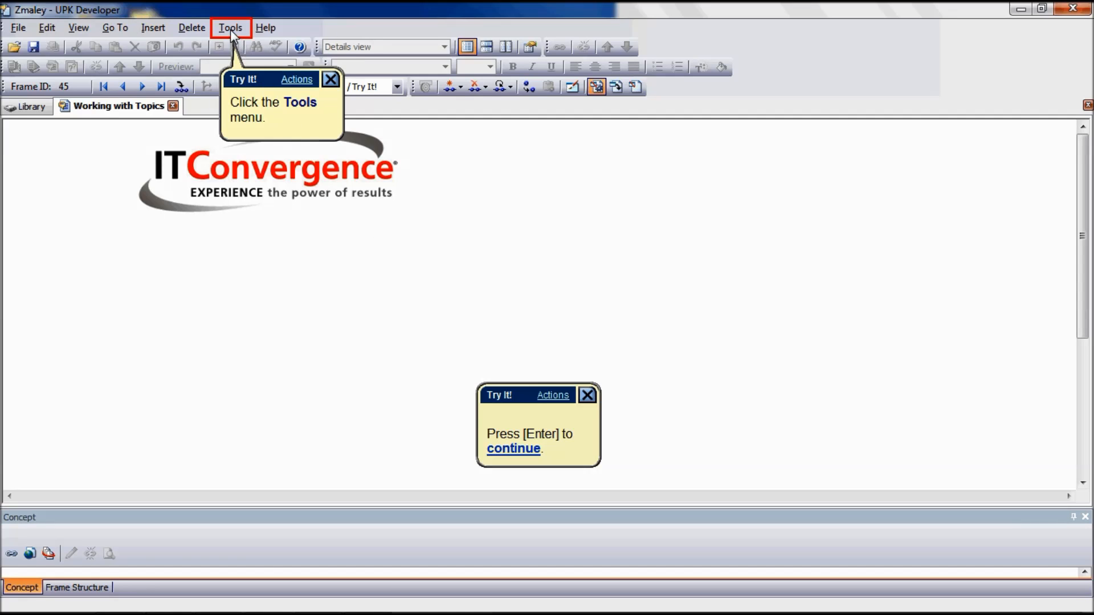
Step: Open Tools > Options to show the General Developer Settings
left_click(230, 28)
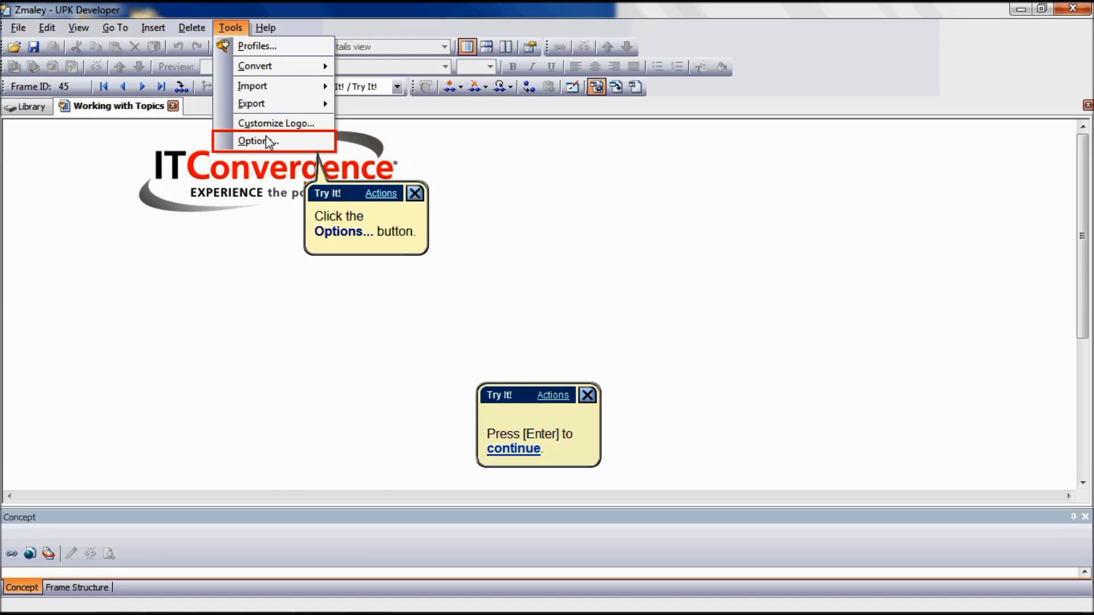
left_click(257, 141)
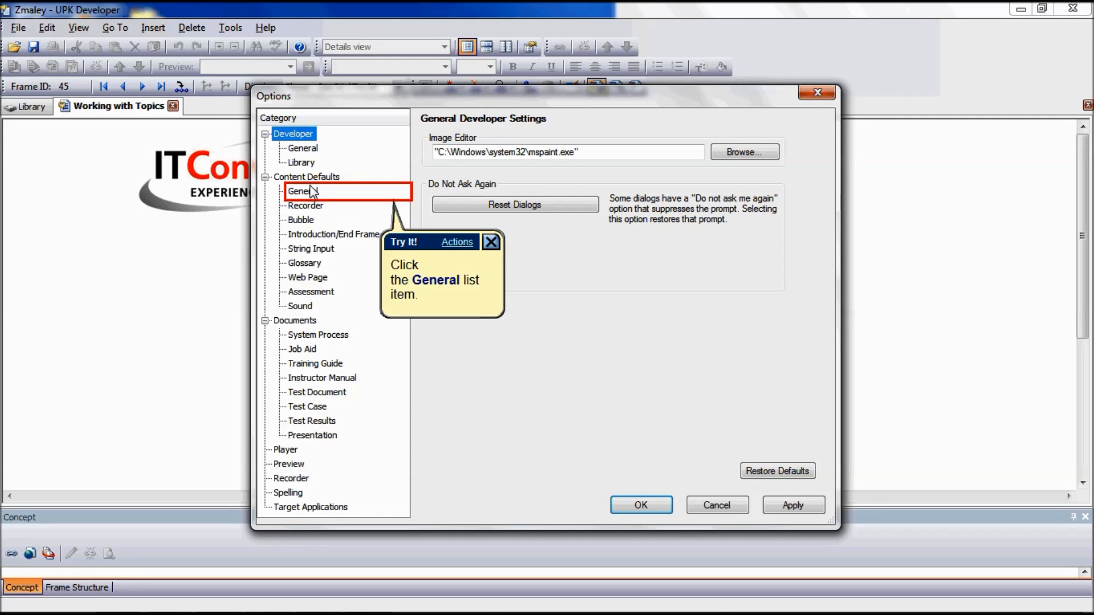
Step: Select Content Defaults > General and start setting the Base URL for relative hyperlinks
left_click(301, 190)
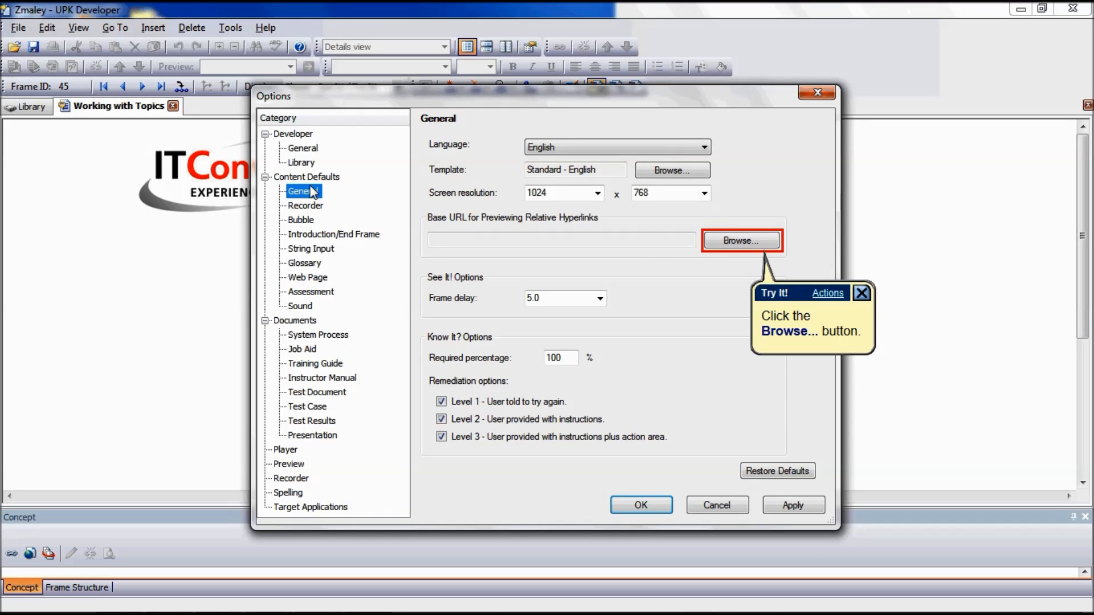
mouse_move(376, 206)
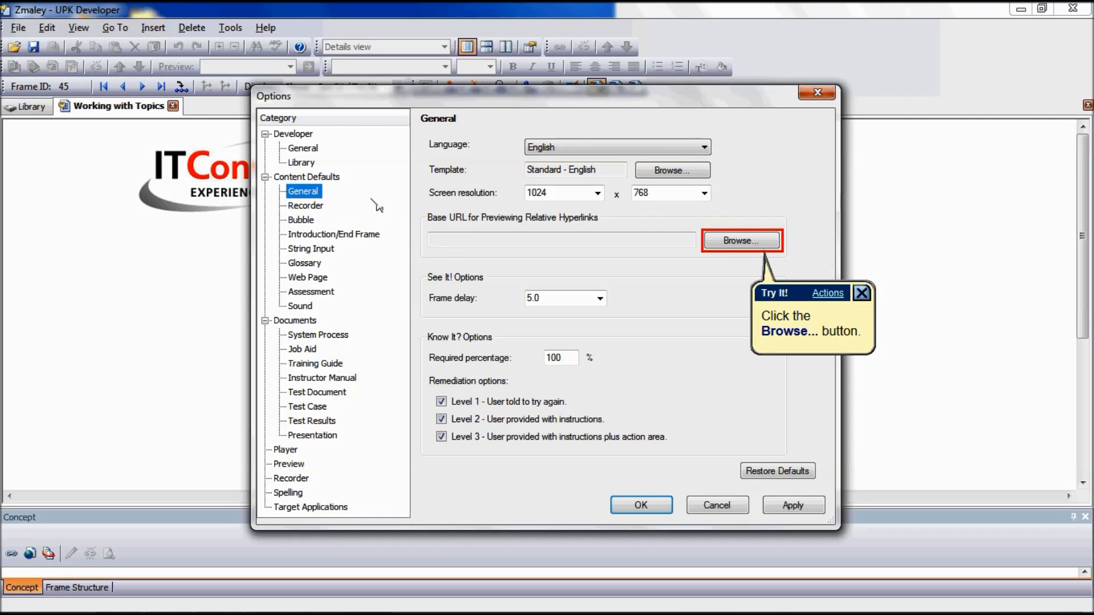
mouse_move(714, 249)
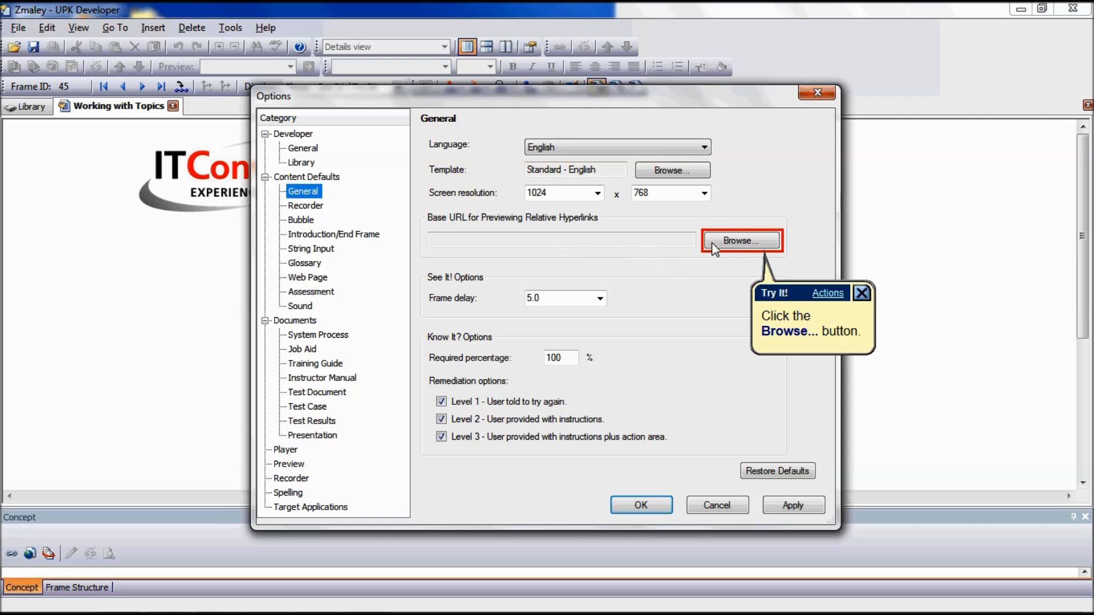
left_click(741, 240)
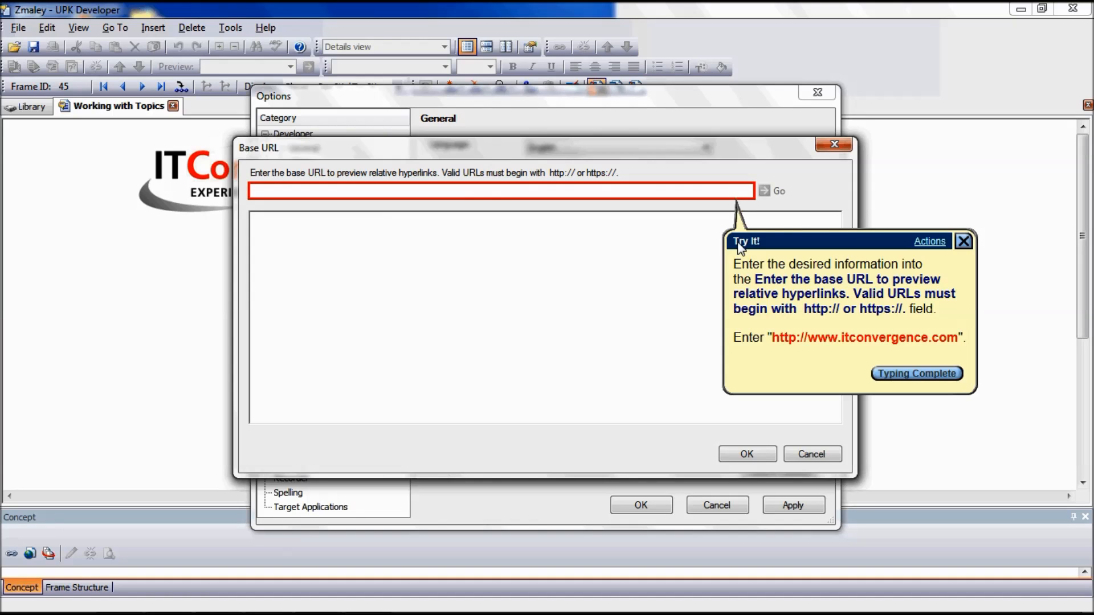
type("http://")
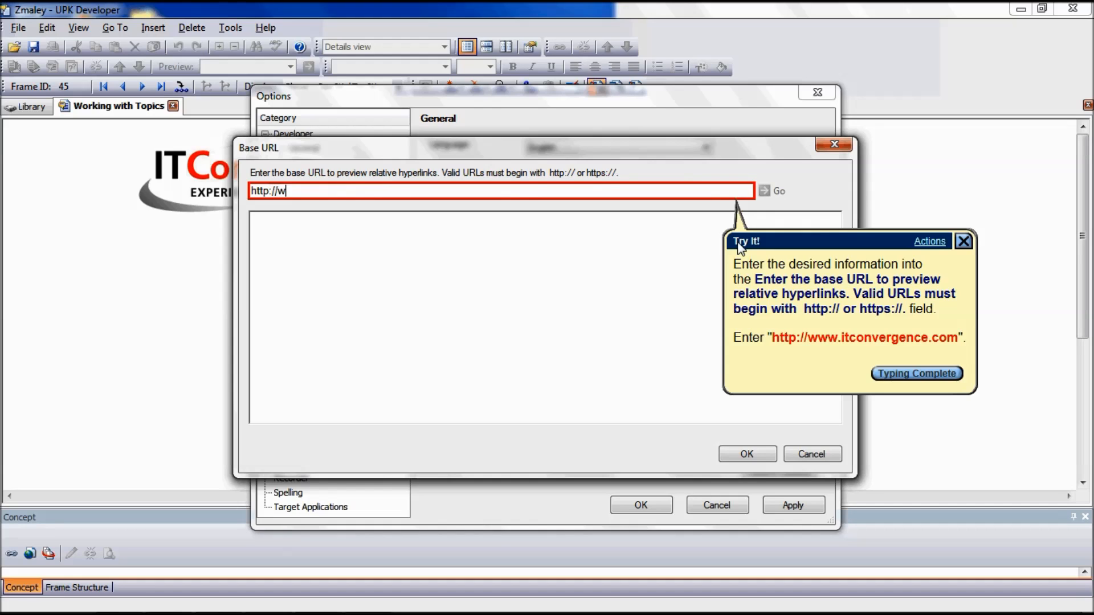
type("ww.it")
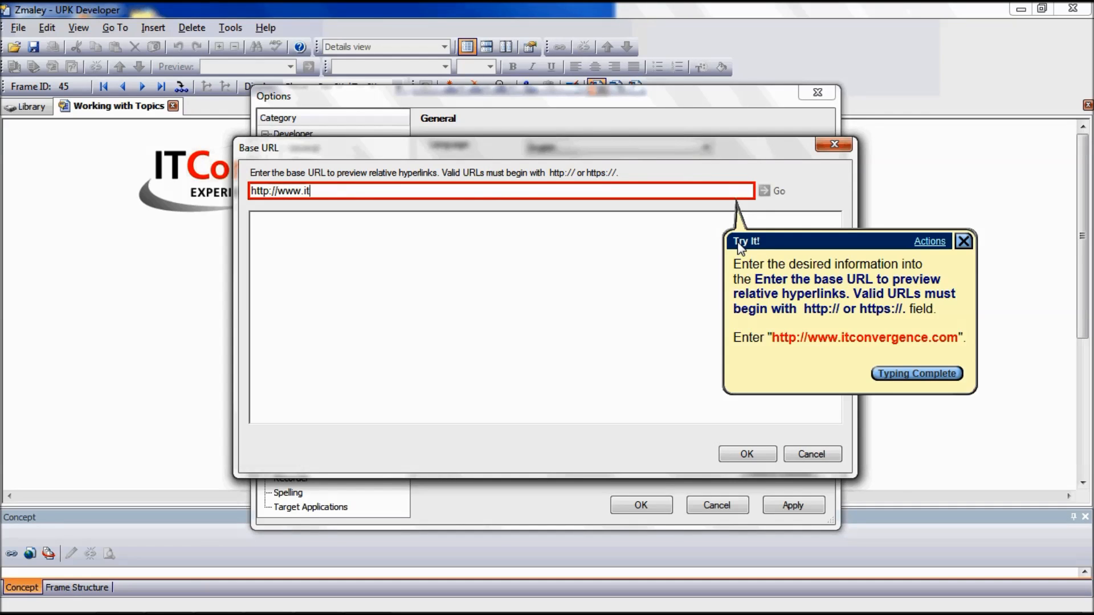
type("convergence.com")
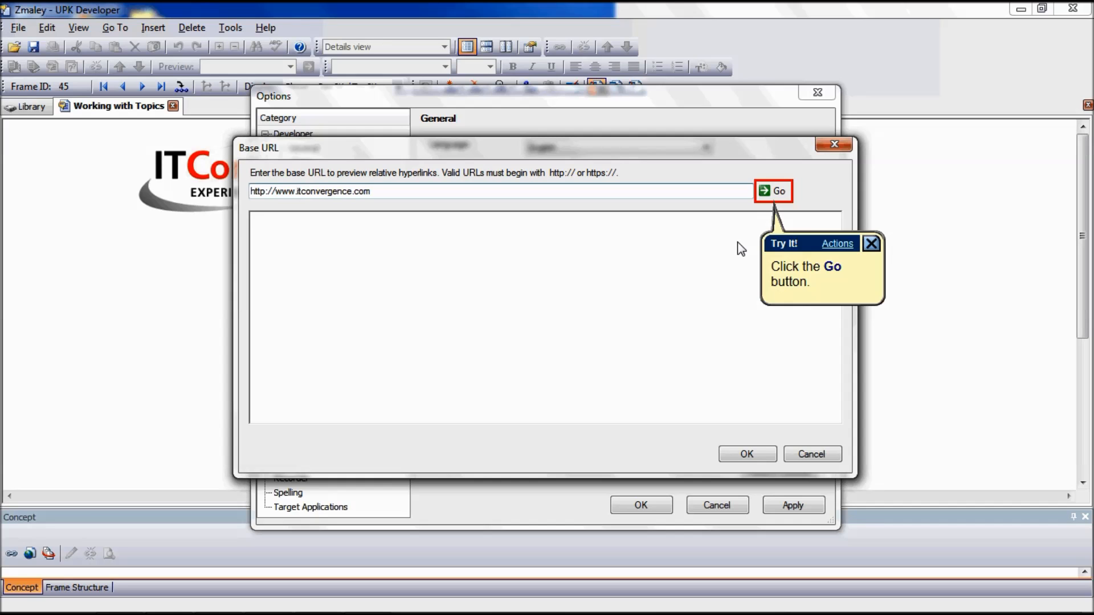
mouse_move(758, 221)
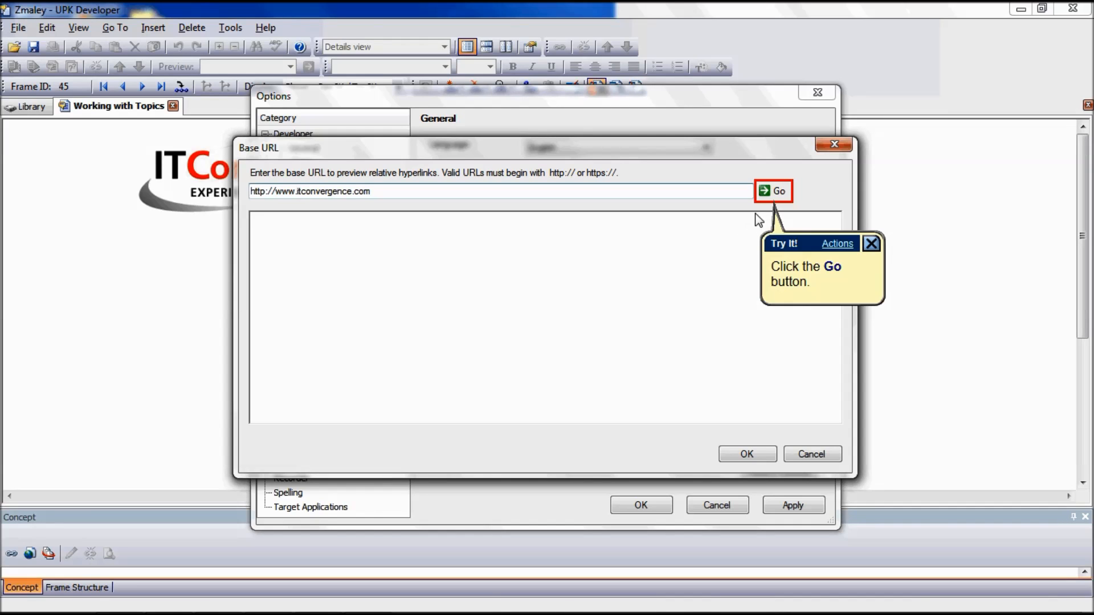
left_click(773, 192)
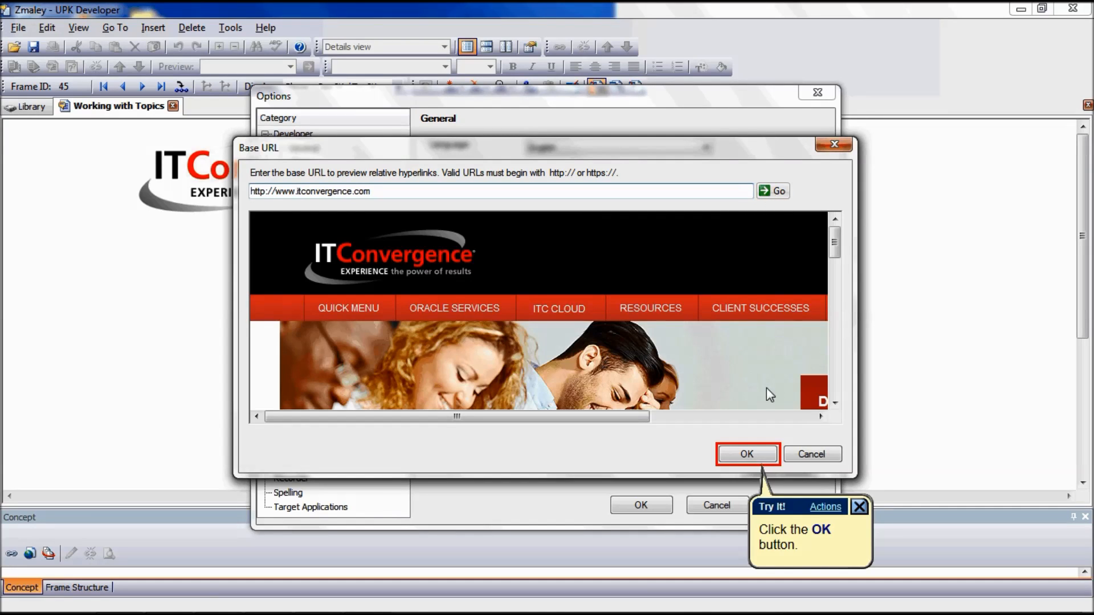
left_click(746, 454)
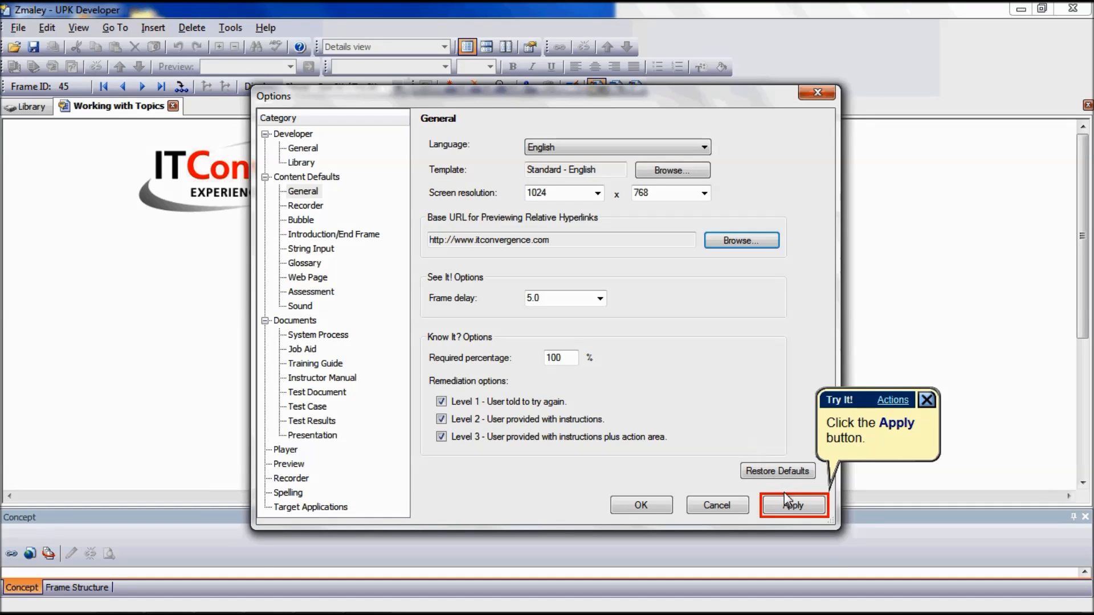
Step: Apply the new base URL setting and close the Options dialog
left_click(793, 505)
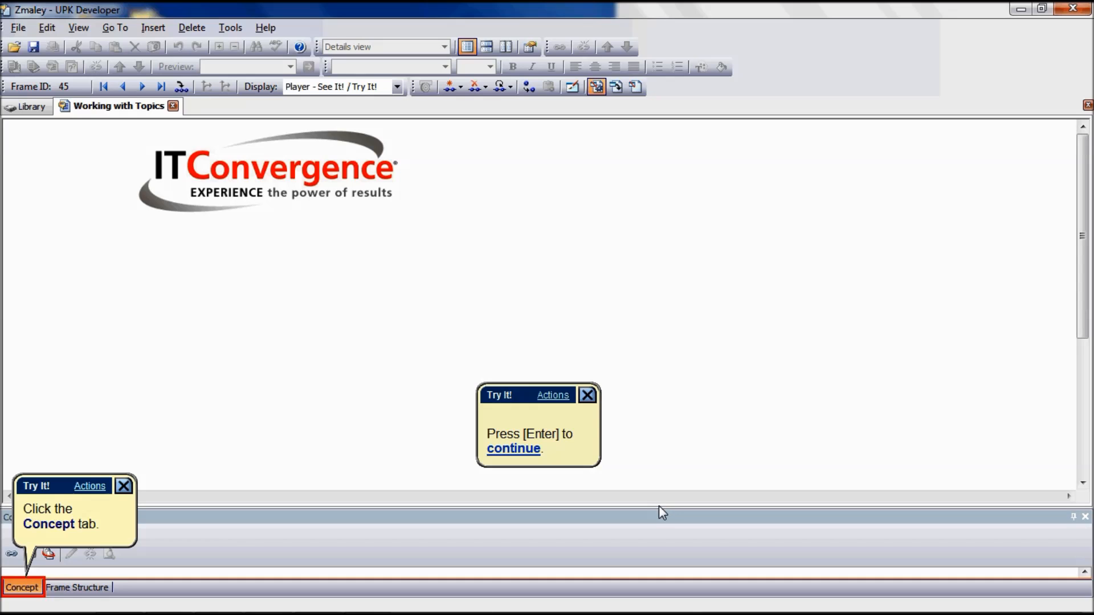
mouse_move(194, 569)
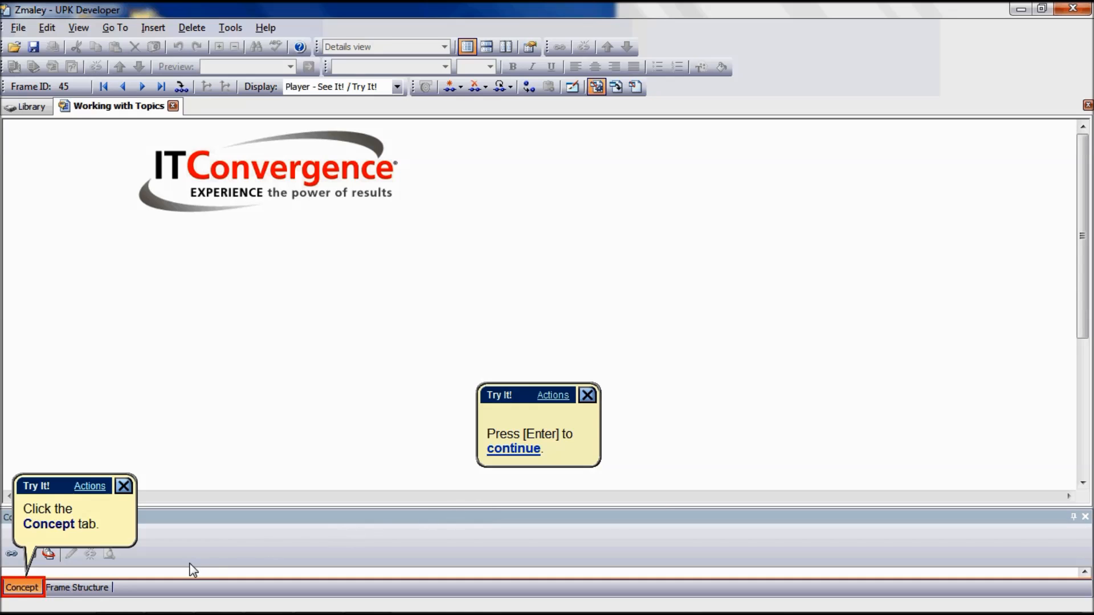
Step: Switch to the Concept pane and start inserting a hyperlink
left_click(22, 587)
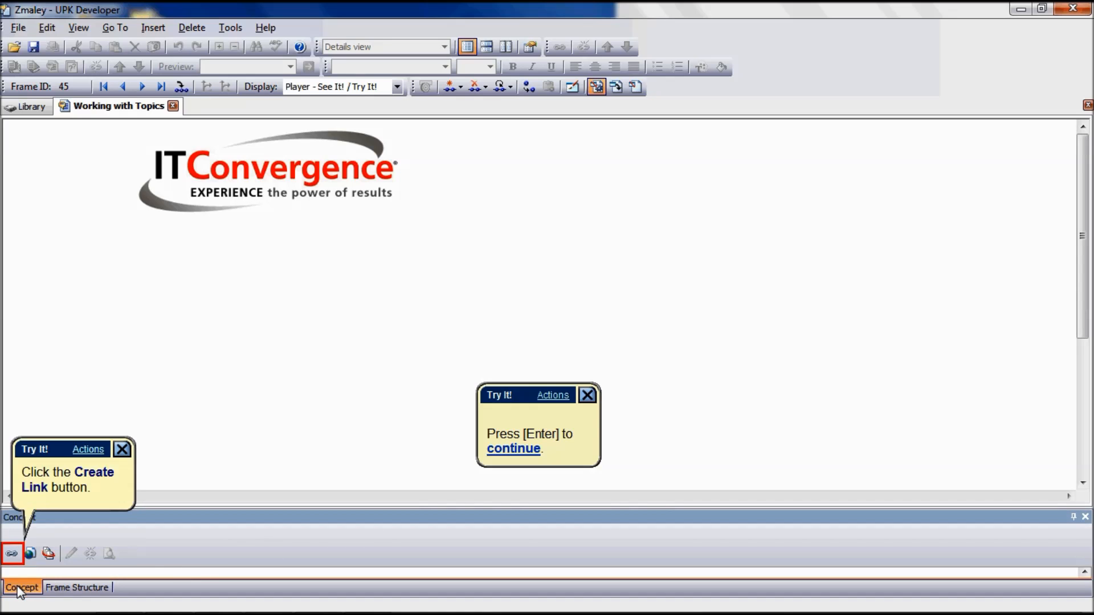
left_click(12, 554)
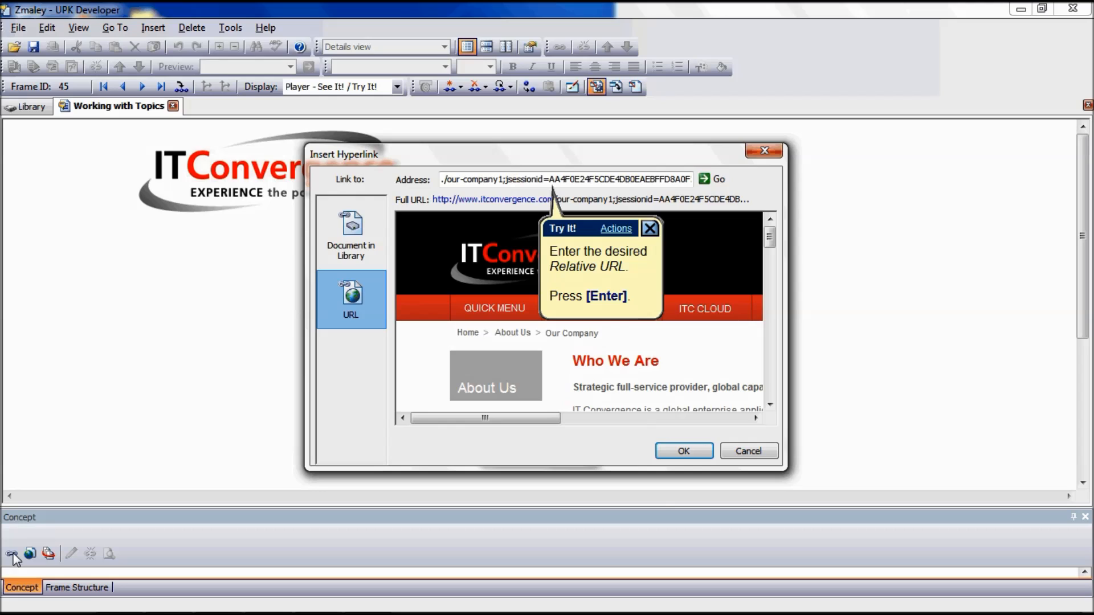
mouse_move(93, 481)
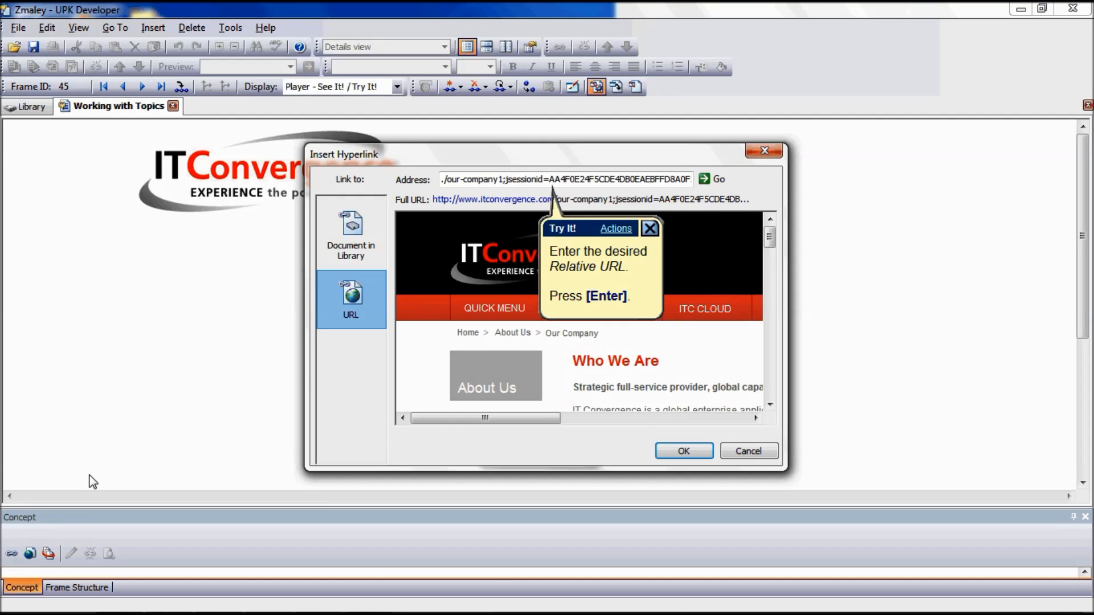
Step: Confirm the relative company-page URL and preview the Our Company page
key("Return")
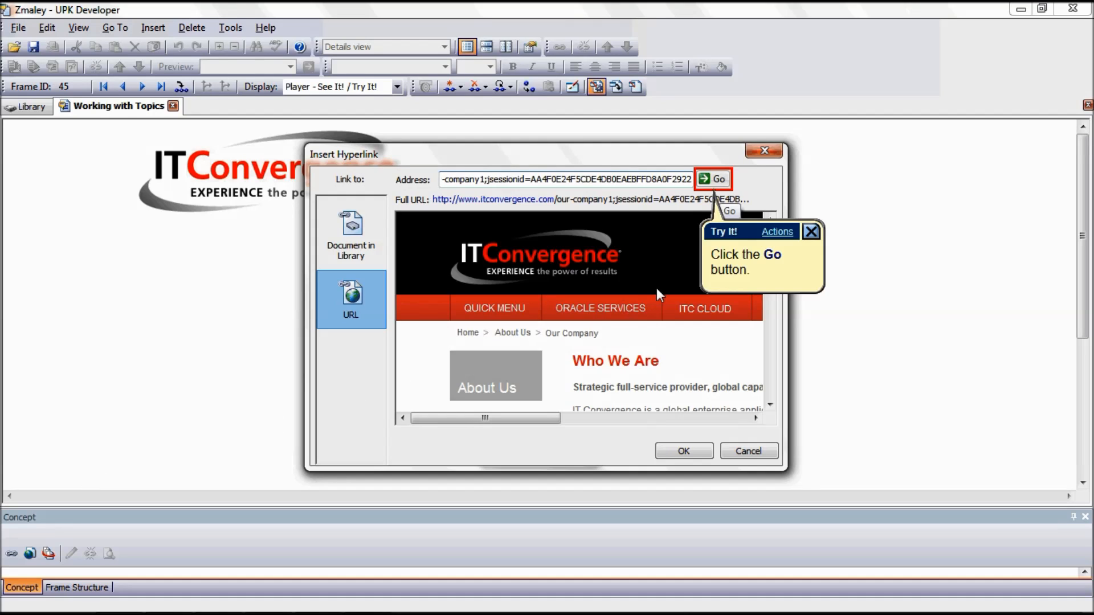
left_click(711, 180)
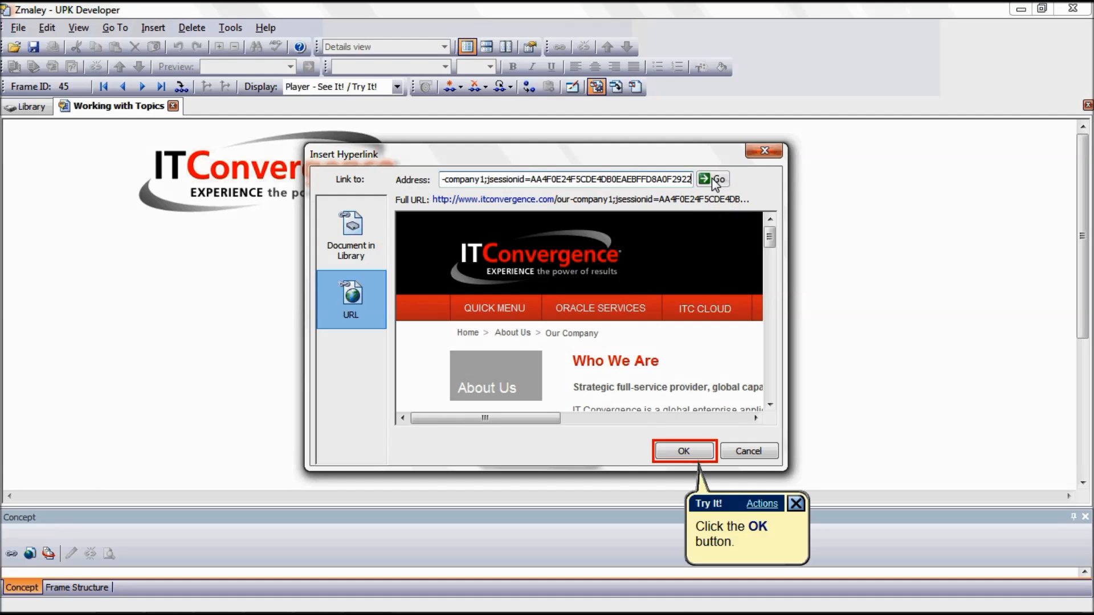
mouse_move(690, 439)
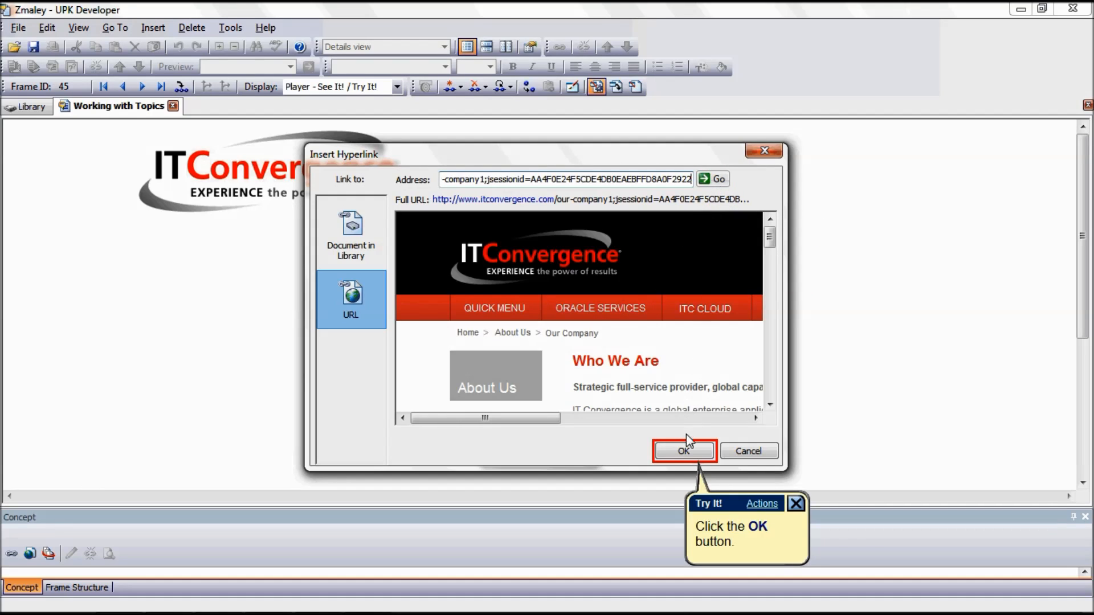